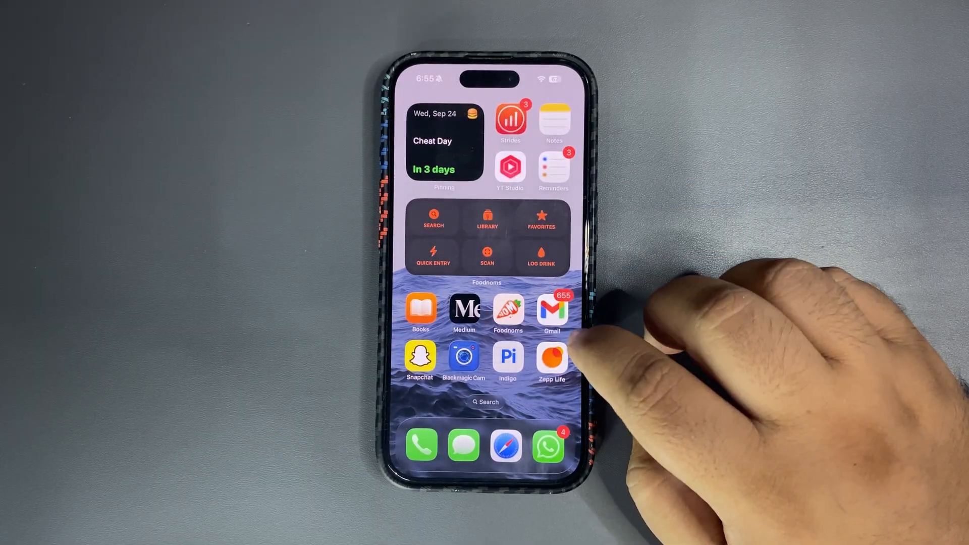
- Swipe to the second Home Screen page with the Shortcuts widget, Settings and YouTube
scroll(left, 3)
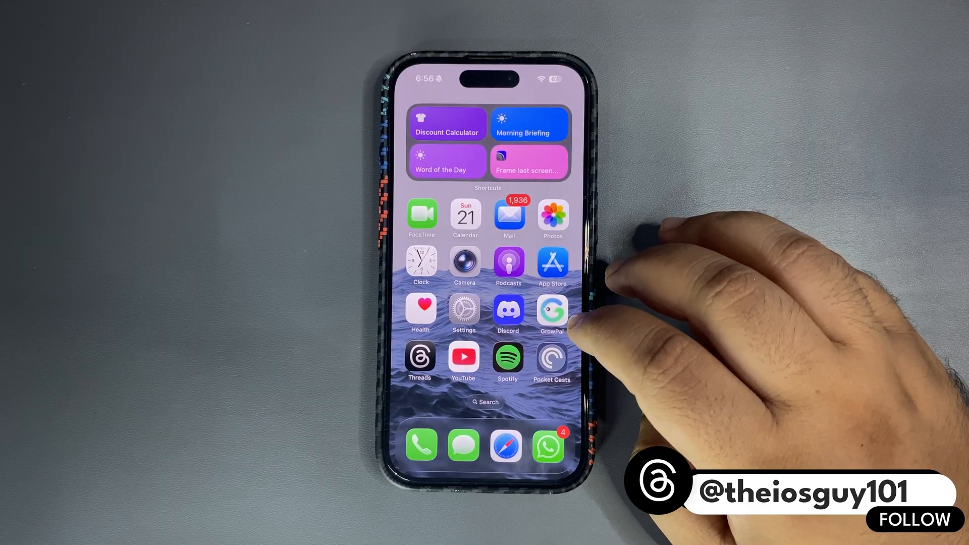
scroll(left, 3)
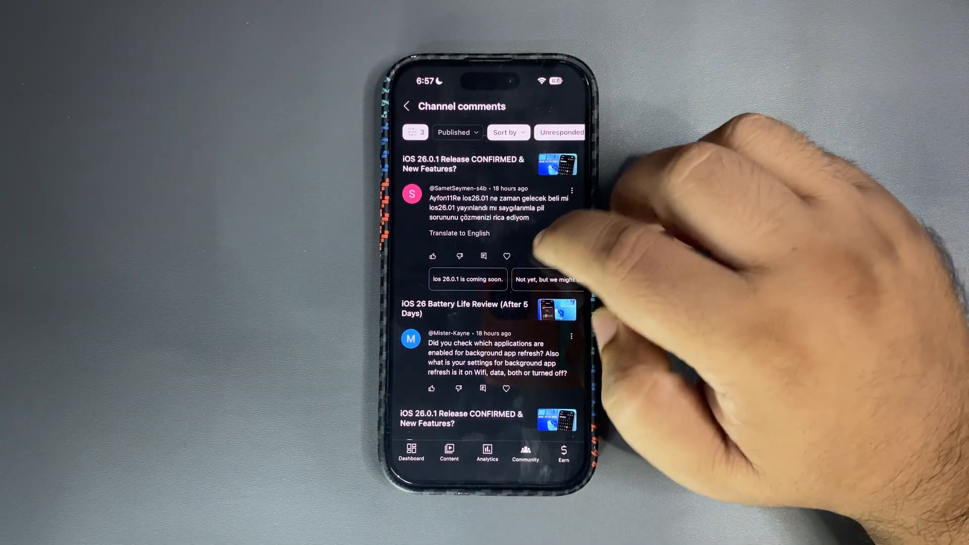
- Exit YouTube Studio's comments list to the Home Screen page with the Shortcuts widget
click(459, 234)
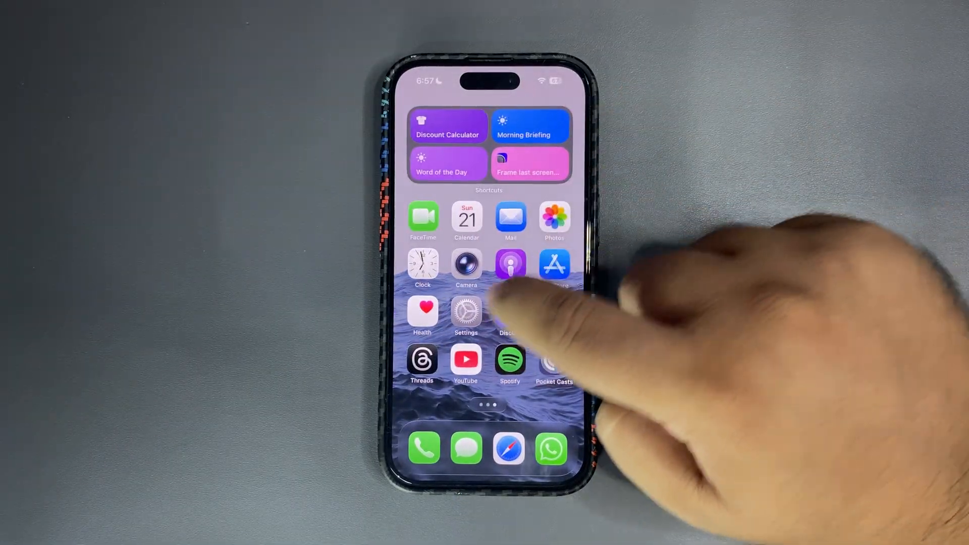
click(466, 313)
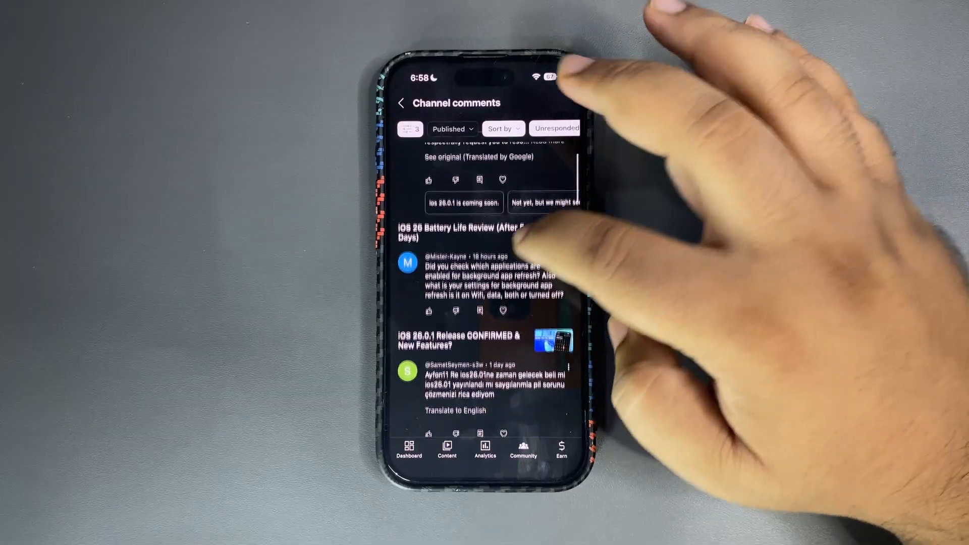
- Translate the Turkish comment about iOS 26.0.1 into English
scroll(down, 3)
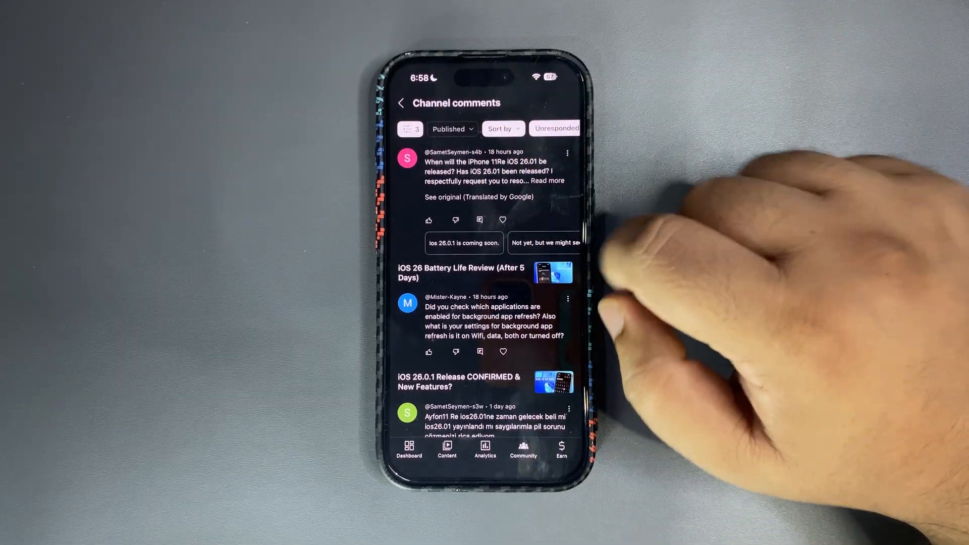
scroll(down, 3)
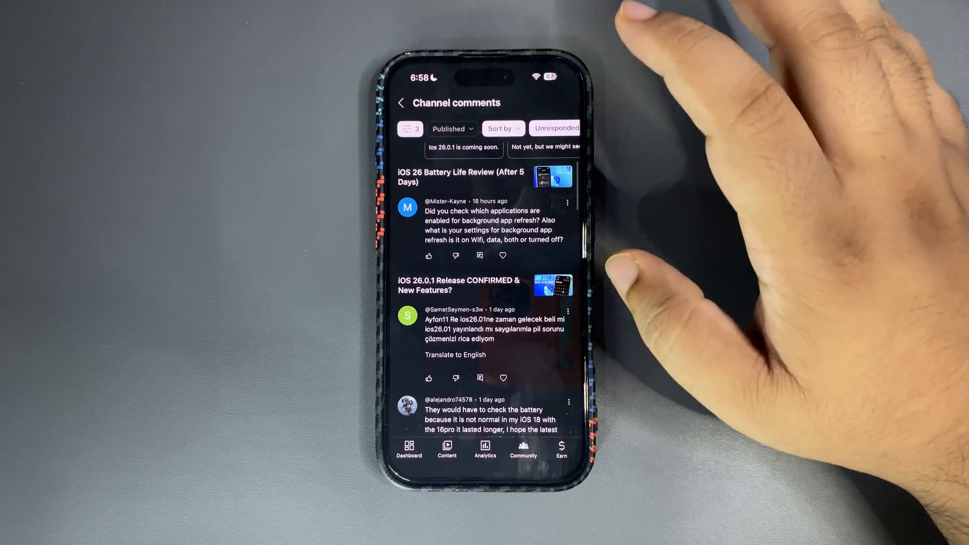
click(455, 356)
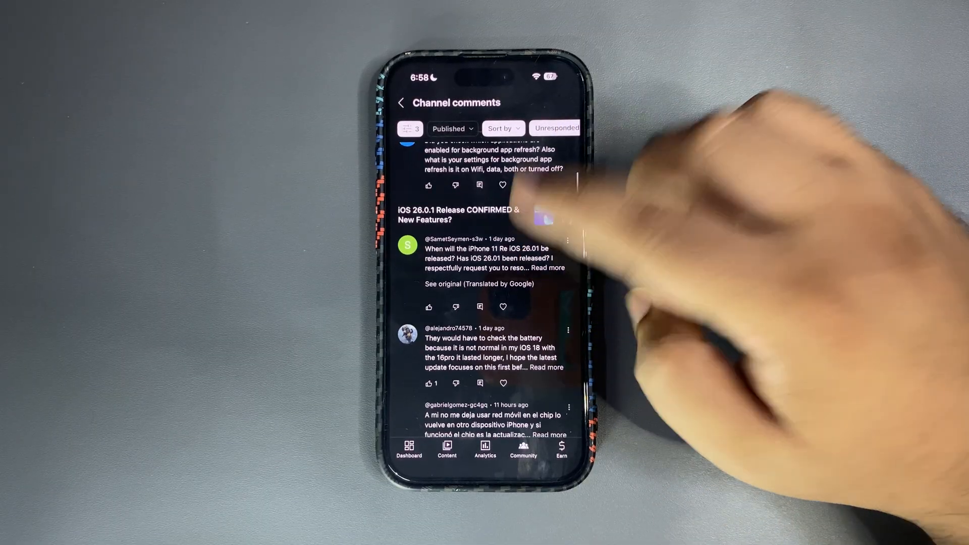
- Expand the full text of the battery complaint comment
scroll(down, 3)
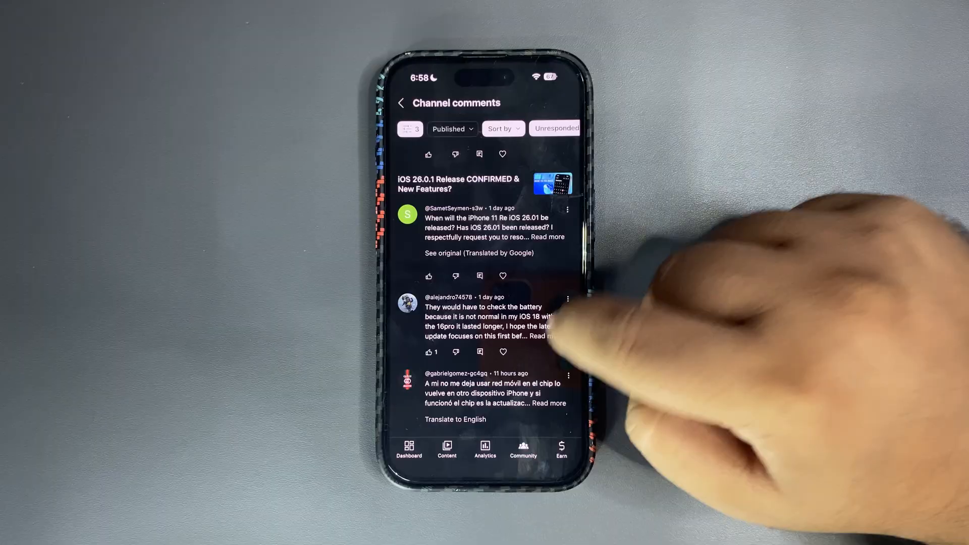
click(544, 337)
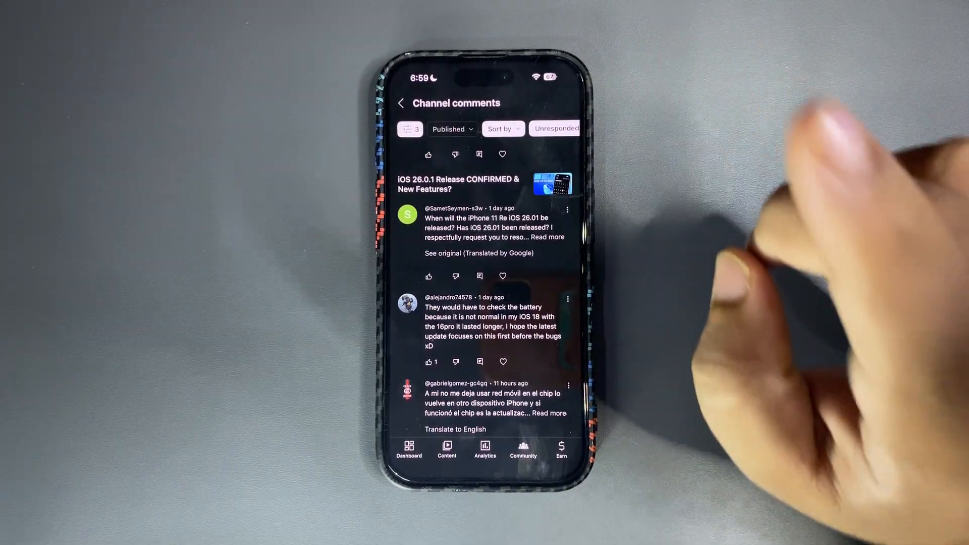
- Translate the Spanish mobile-network comment into English and continue down the list
scroll(down, 3)
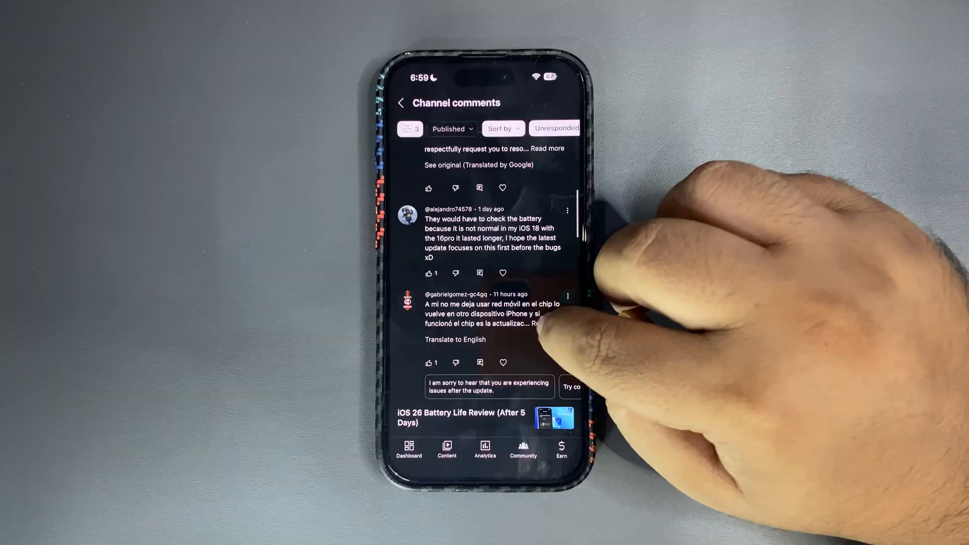
click(455, 339)
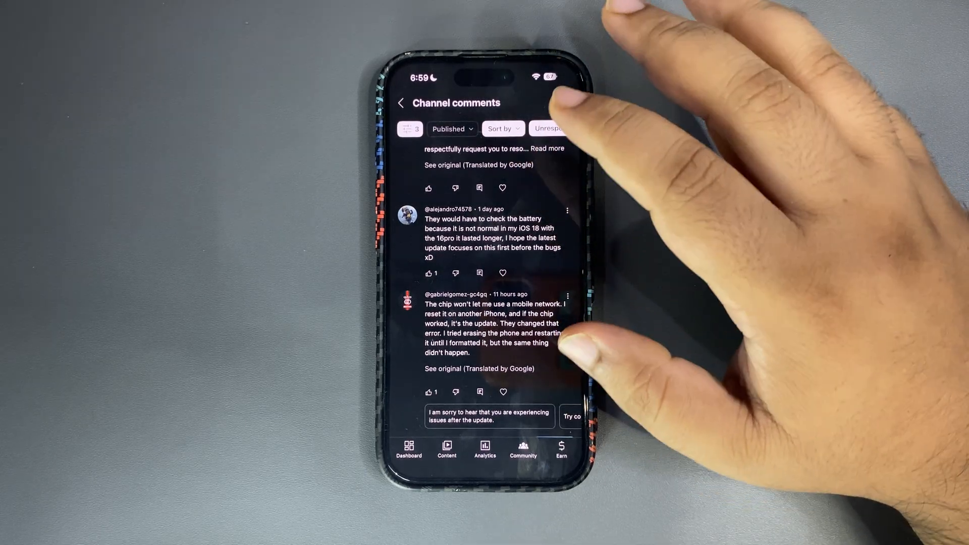
scroll(down, 3)
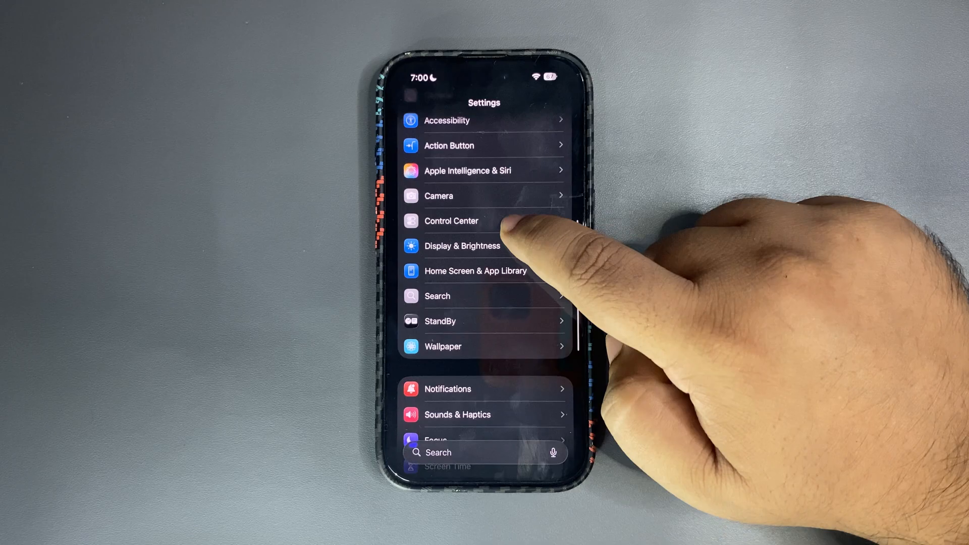
- Enter the Camera page from the main Settings list
click(463, 196)
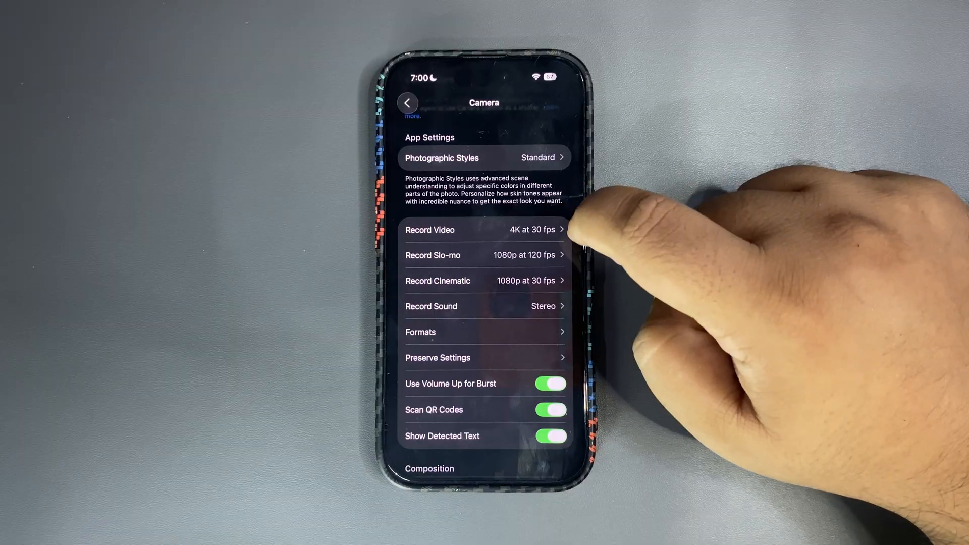
- Show the Record Video choices with 4K at 30 fps selected
click(468, 230)
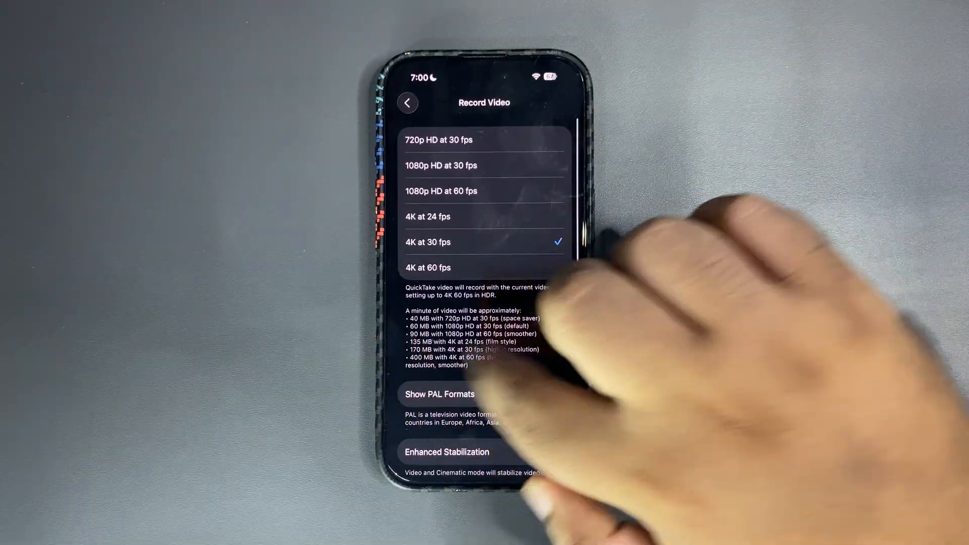
- Review camera Formats and the 24 MP Photo Mode, then return to the channel comments
click(407, 103)
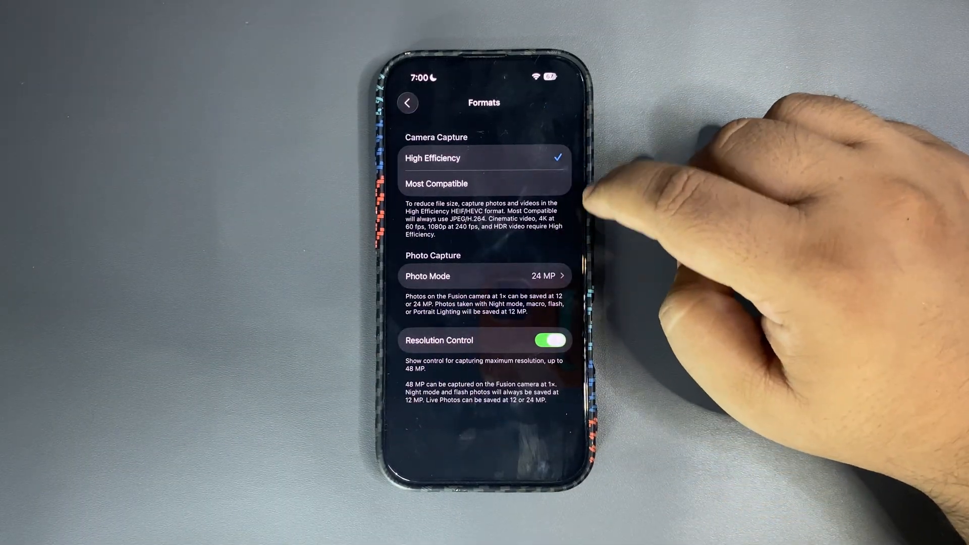
click(485, 276)
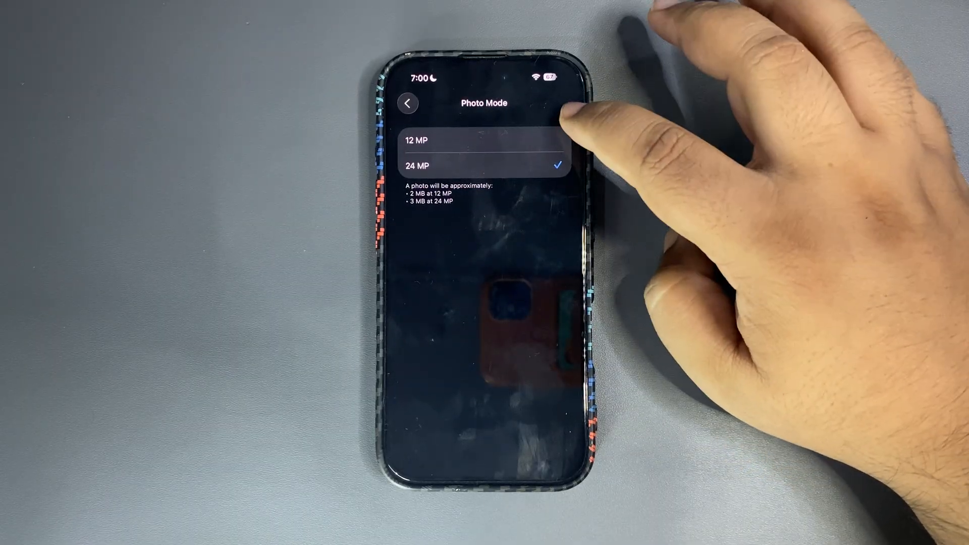
click(408, 103)
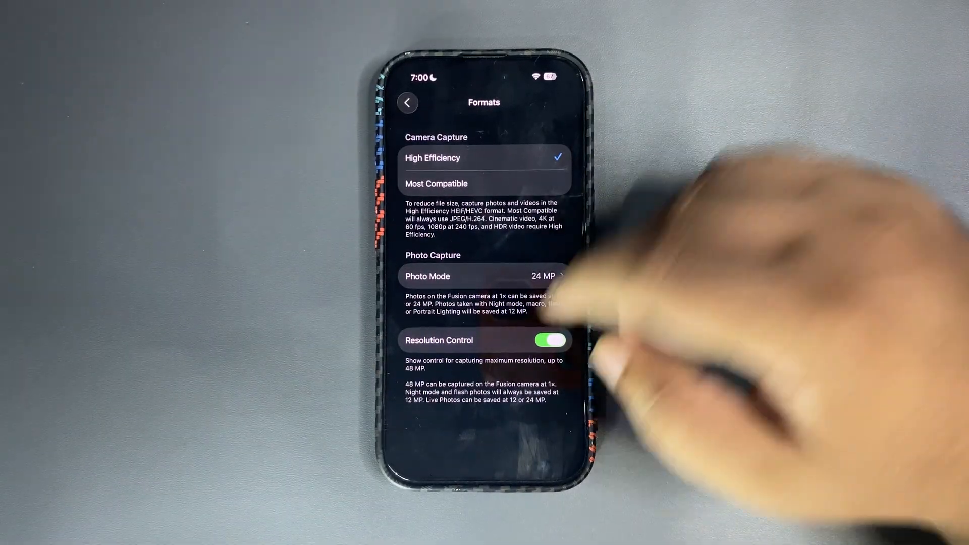
click(549, 341)
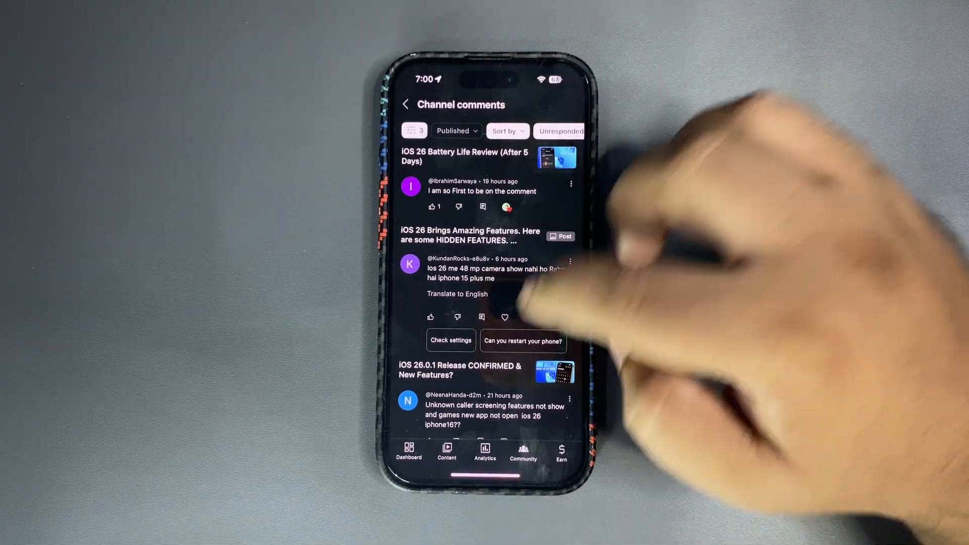
scroll(down, 3)
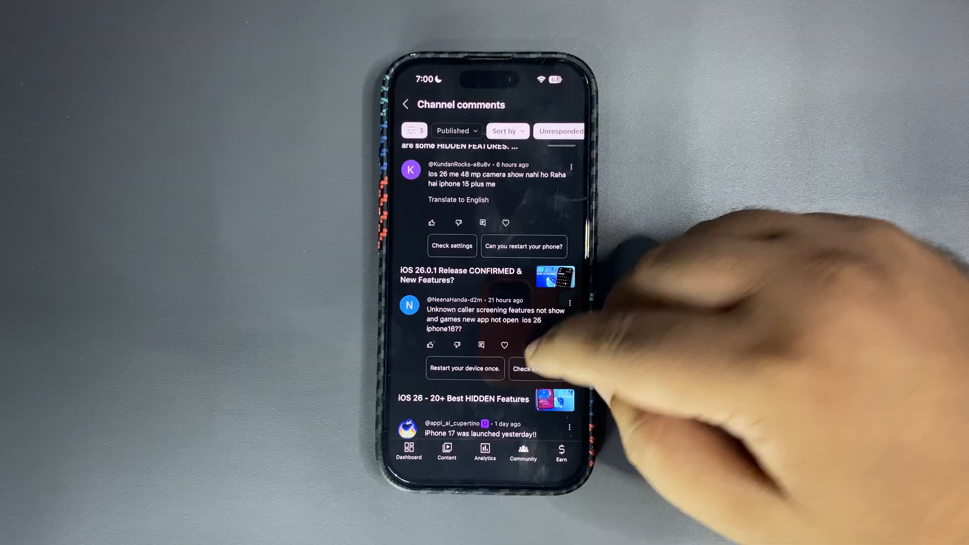
scroll(down, 3)
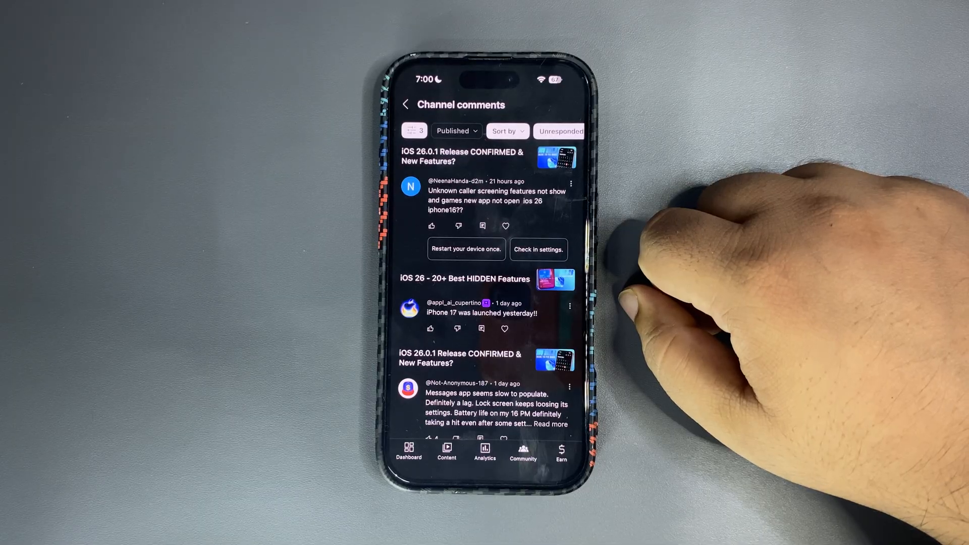
- Read further down the channel comments, then return Settings from Formats to its main list
scroll(down, 3)
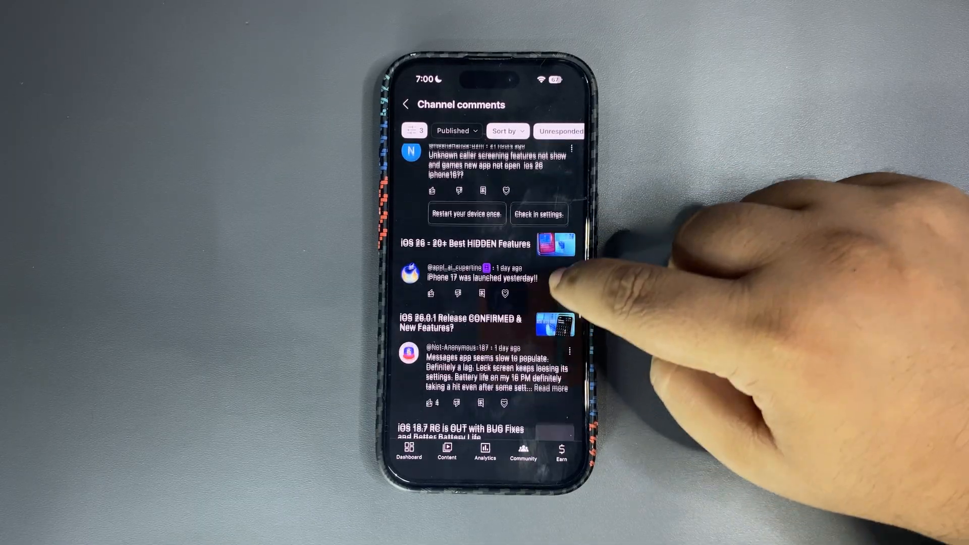
scroll(down, 3)
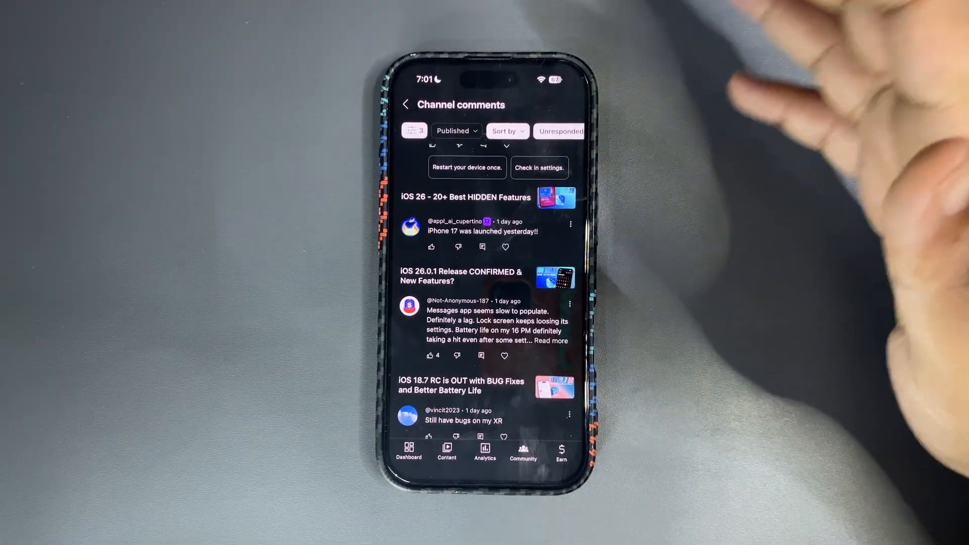
scroll(down, 3)
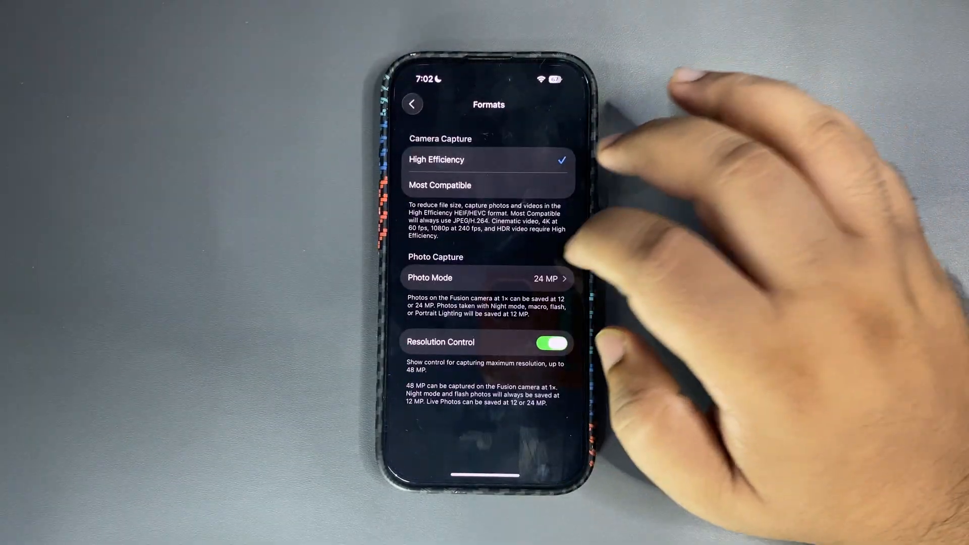
click(412, 104)
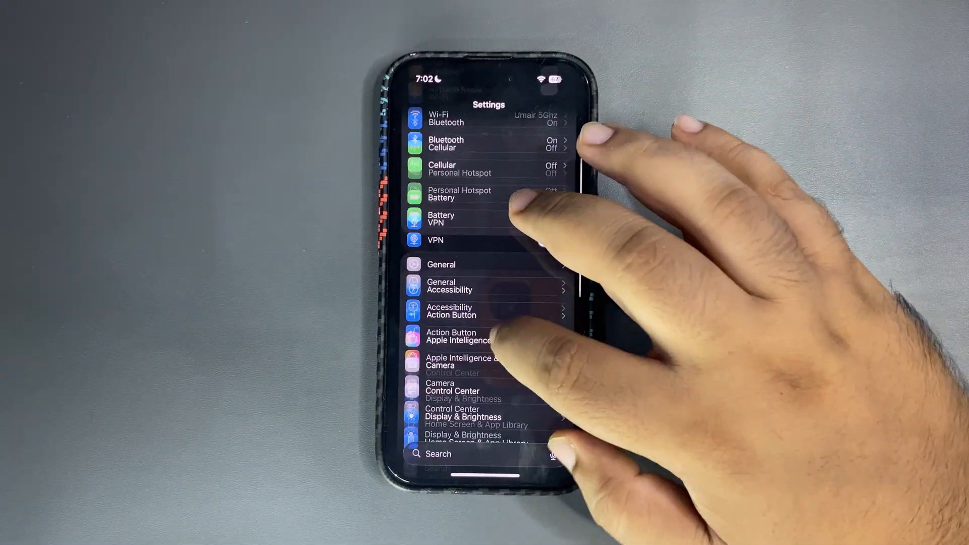